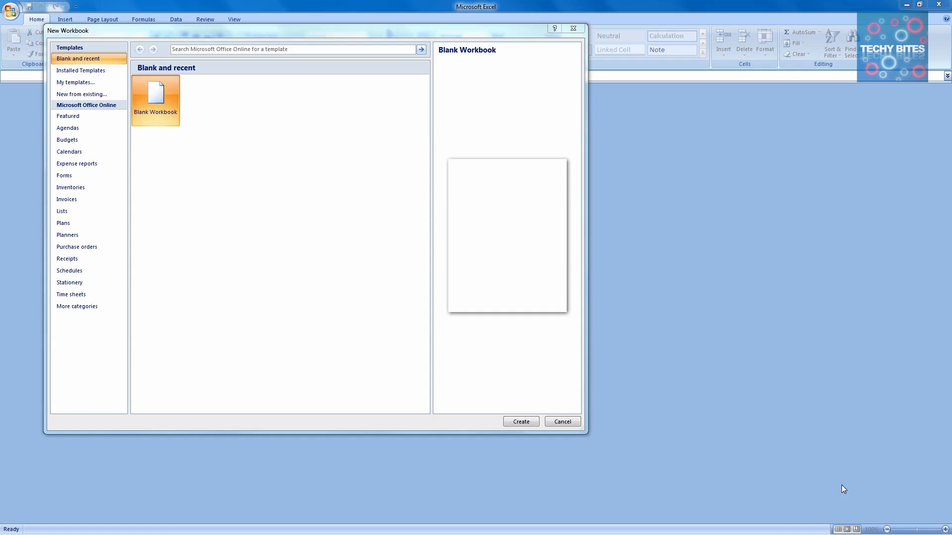
mouse_move(239, 148)
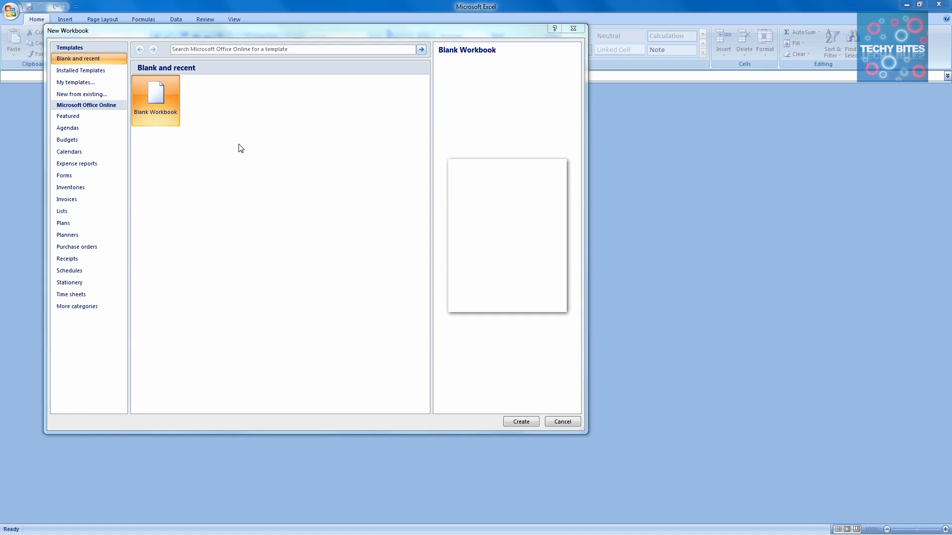
Step: Create a new blank workbook from the New Workbook choices
click(519, 421)
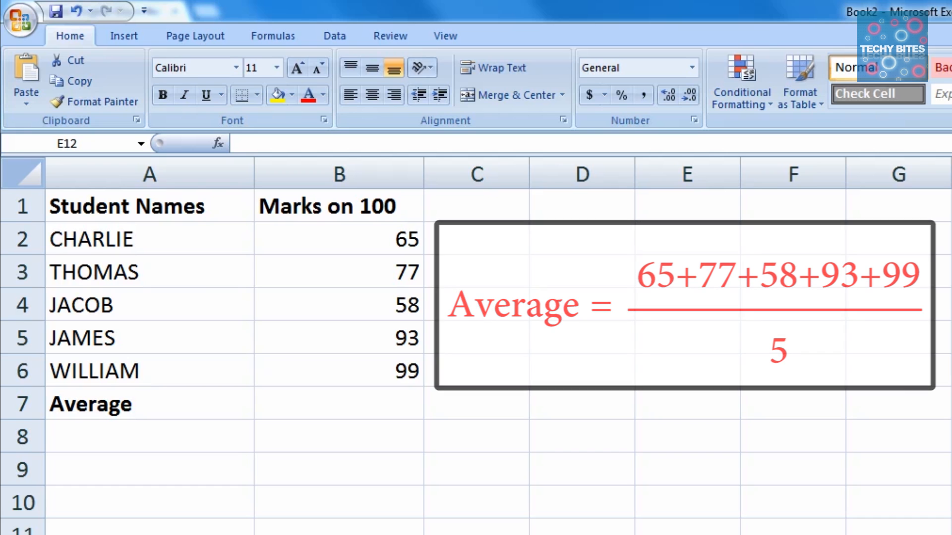
Step: Label row 7 of the student marks sheet as AVERAGE
text(=Average)
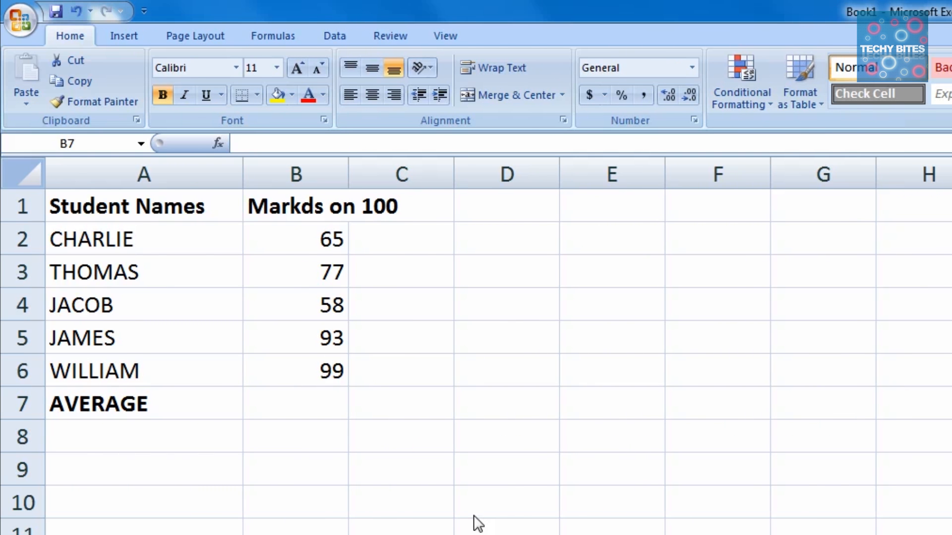
Step: Enter =AVERAGE(B2,B3,B4,B5,B6) in B7 to average the five marks individually
click(295, 403)
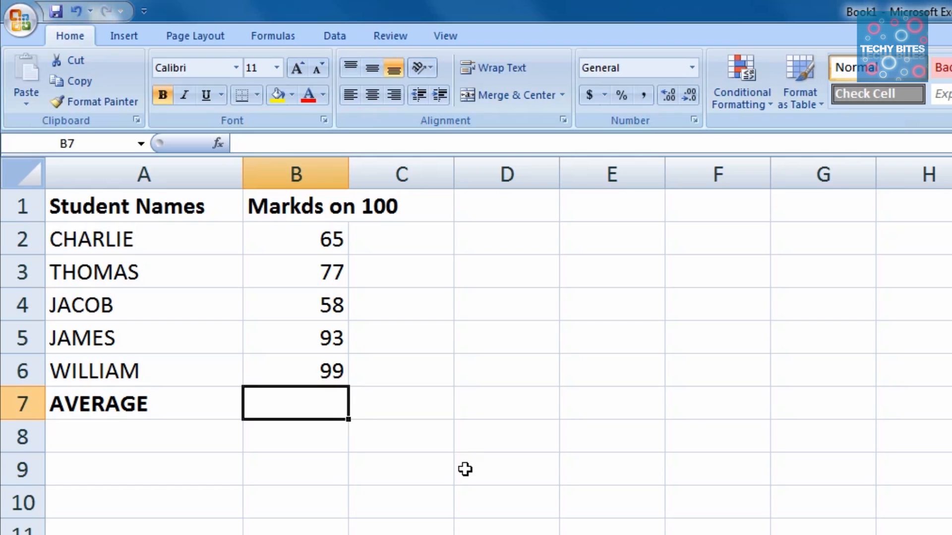
text(=)
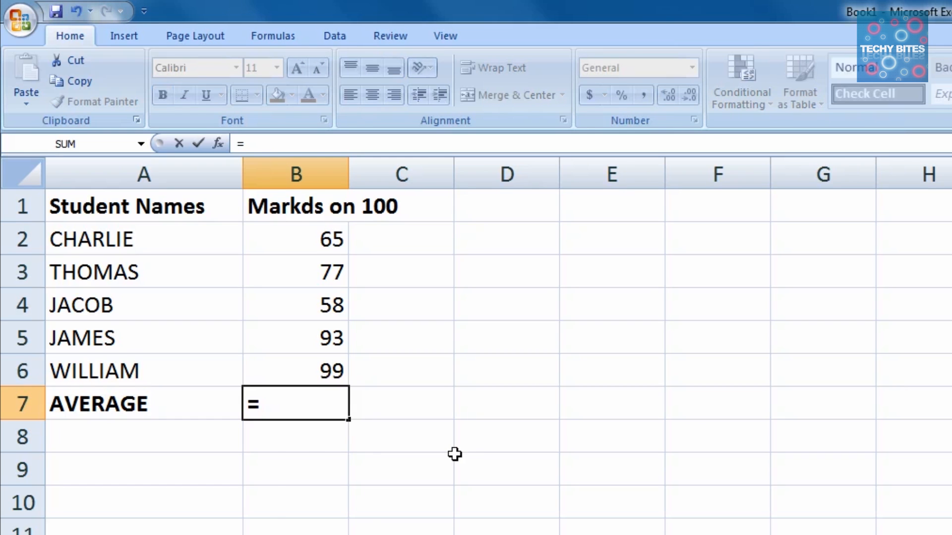
text(Average()
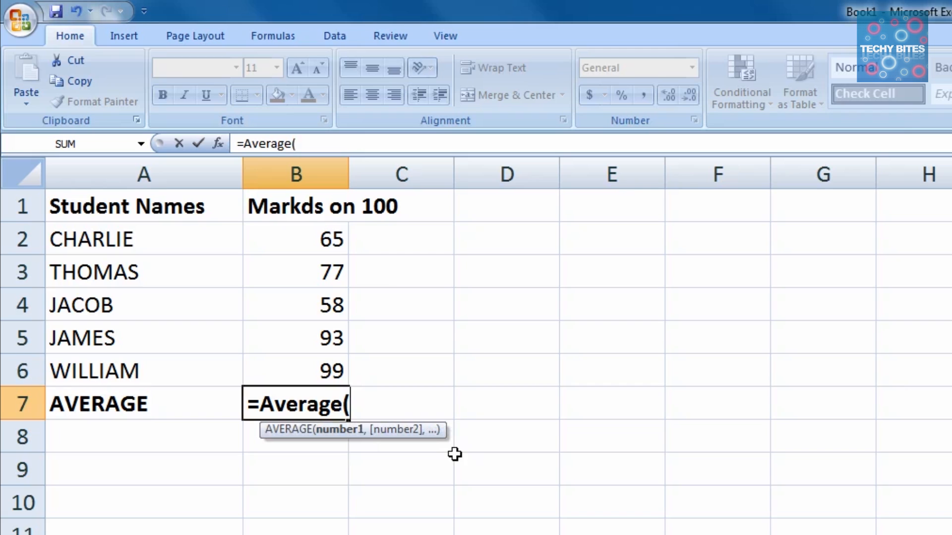
click(295, 238)
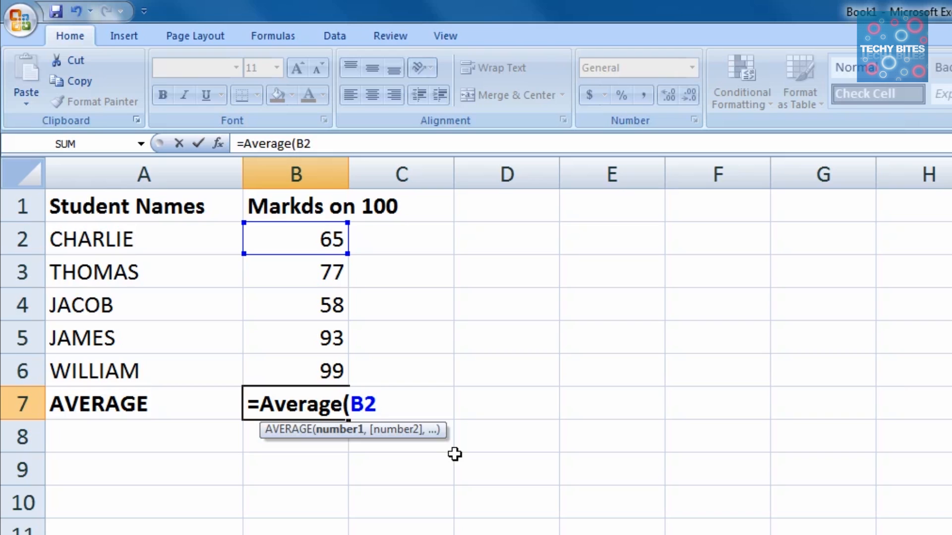
text(,B)
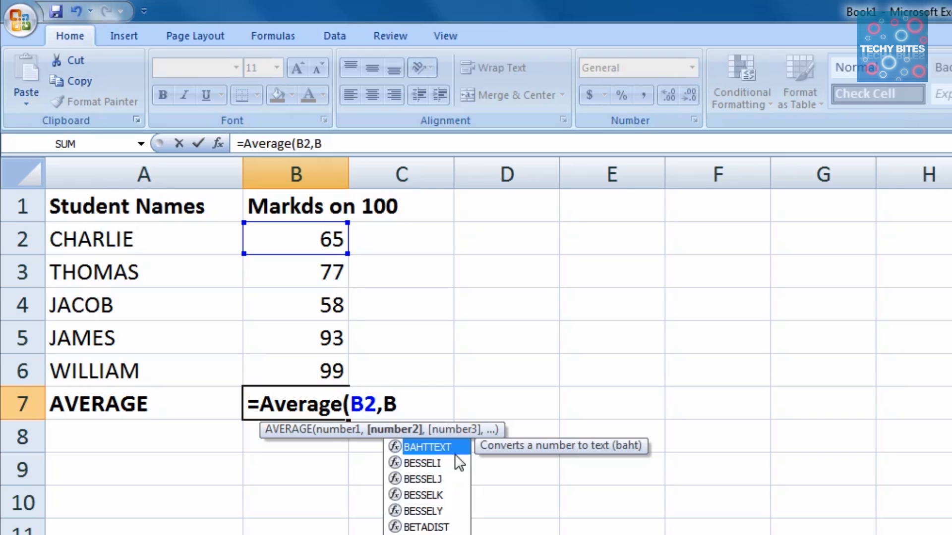
text(3,B4)
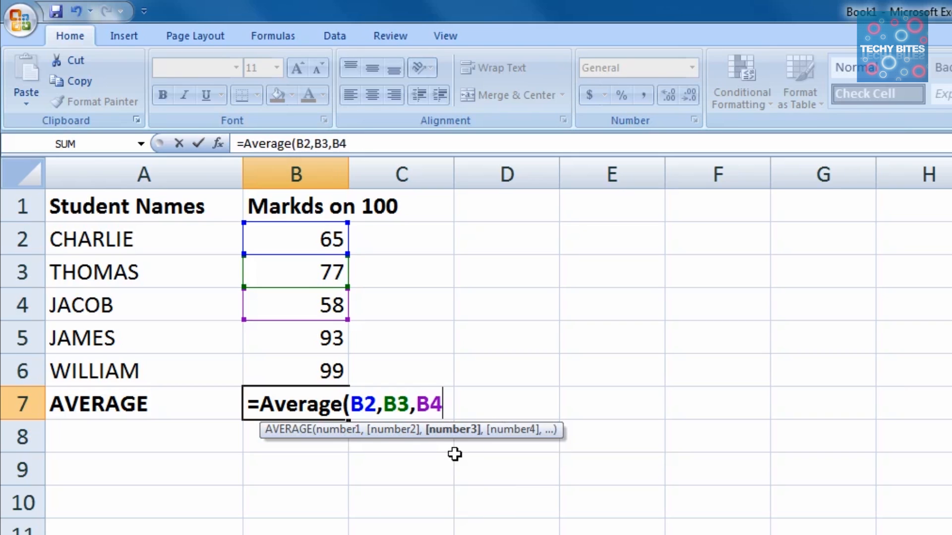
text(B5,)
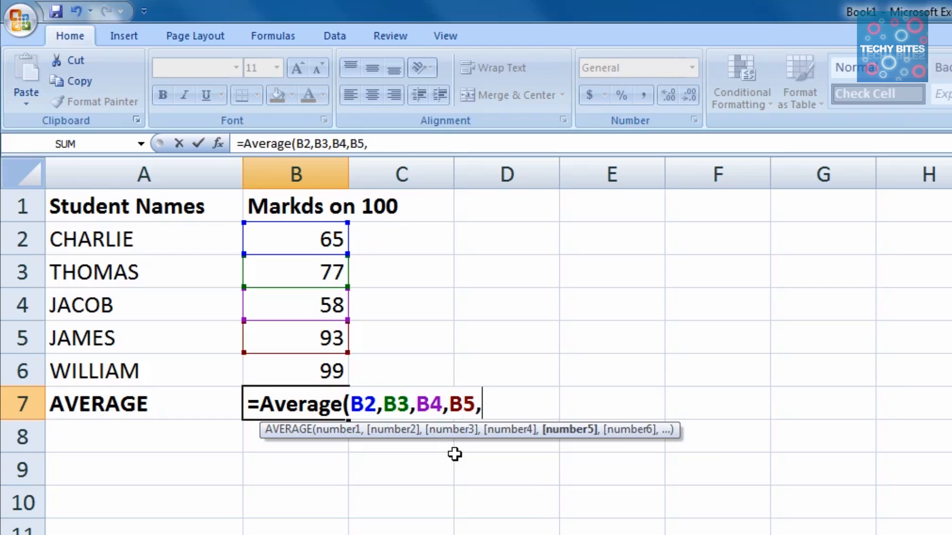
click(294, 371)
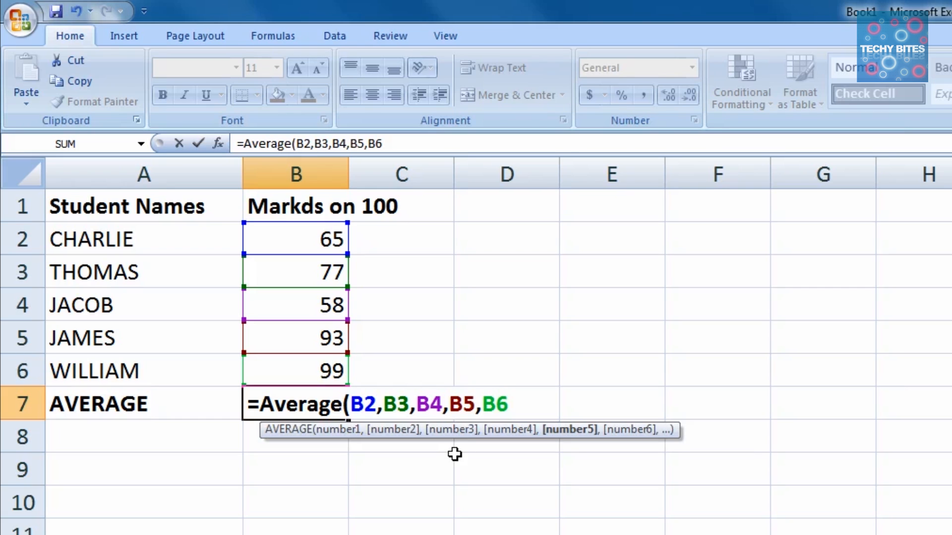
text())
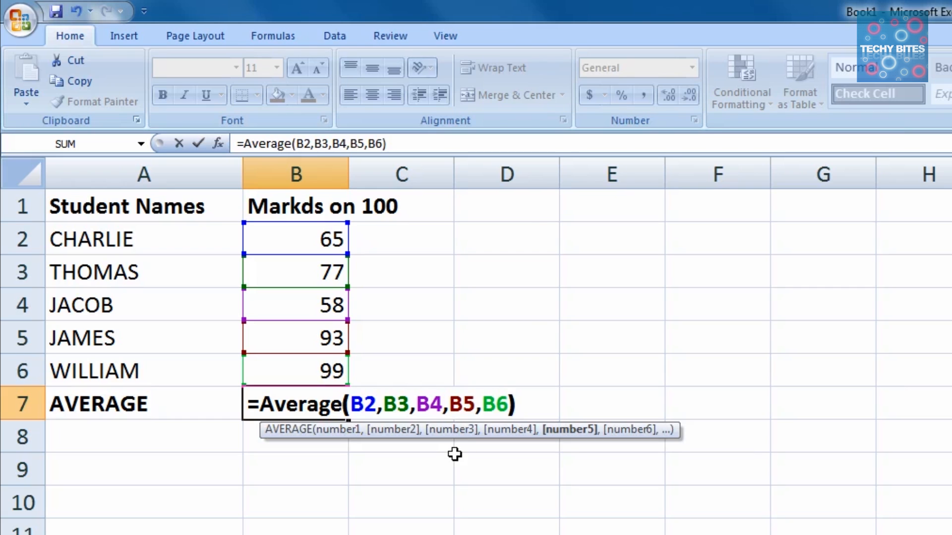
key(Return)
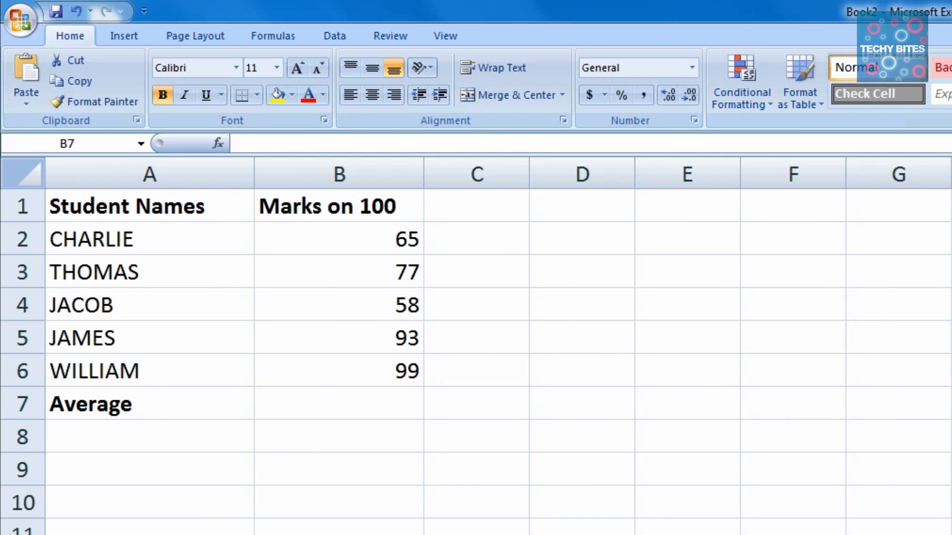
Step: Enter =AVERAGE(B2:B6) in B7 to average the marks range, giving 78.4
click(338, 403)
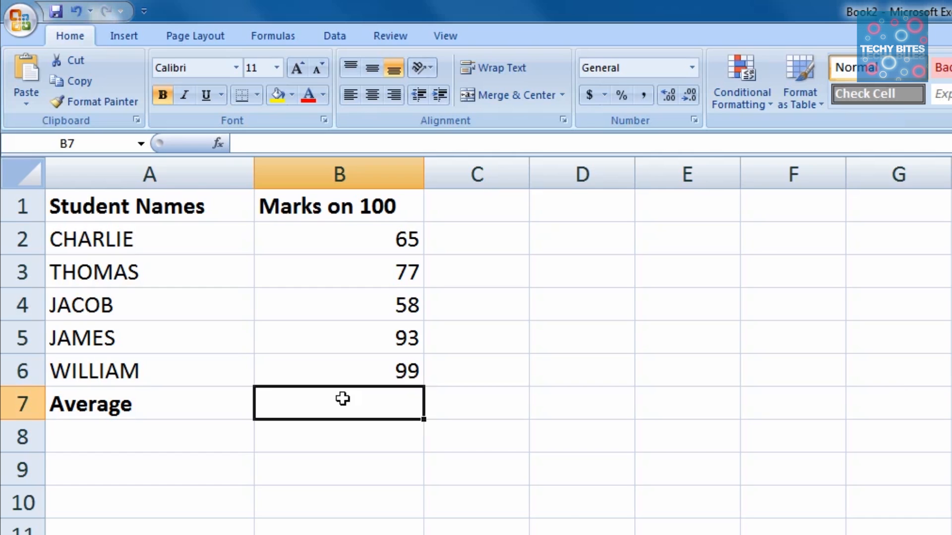
text(=Ave)
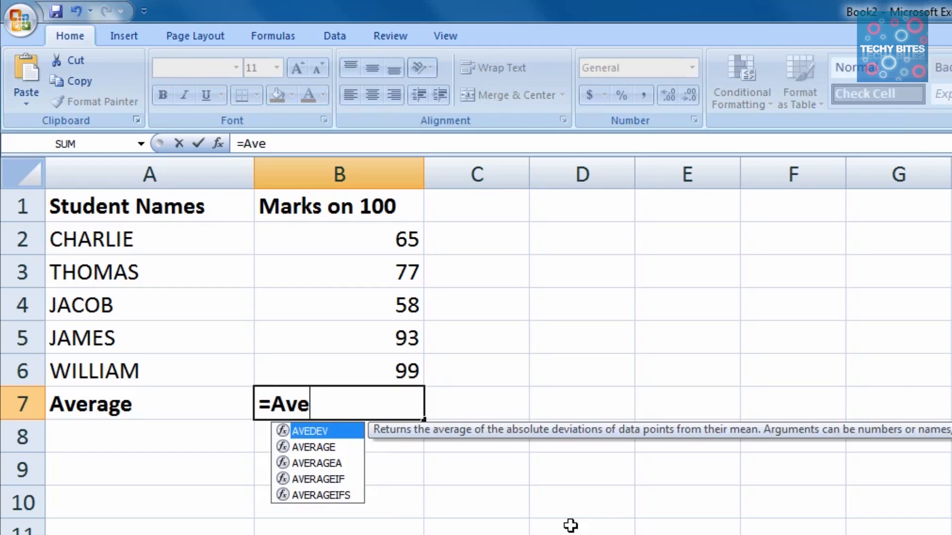
text(rage(B2:B)
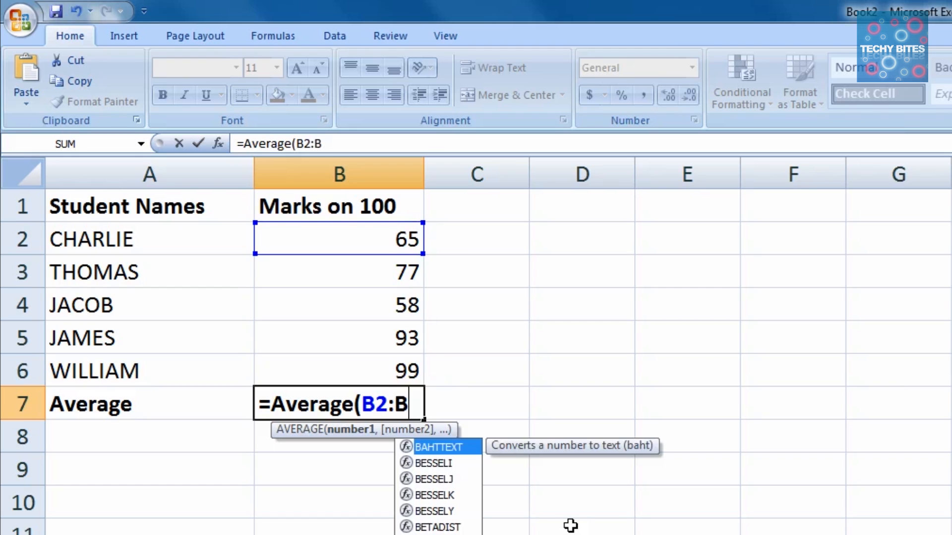
text(6)
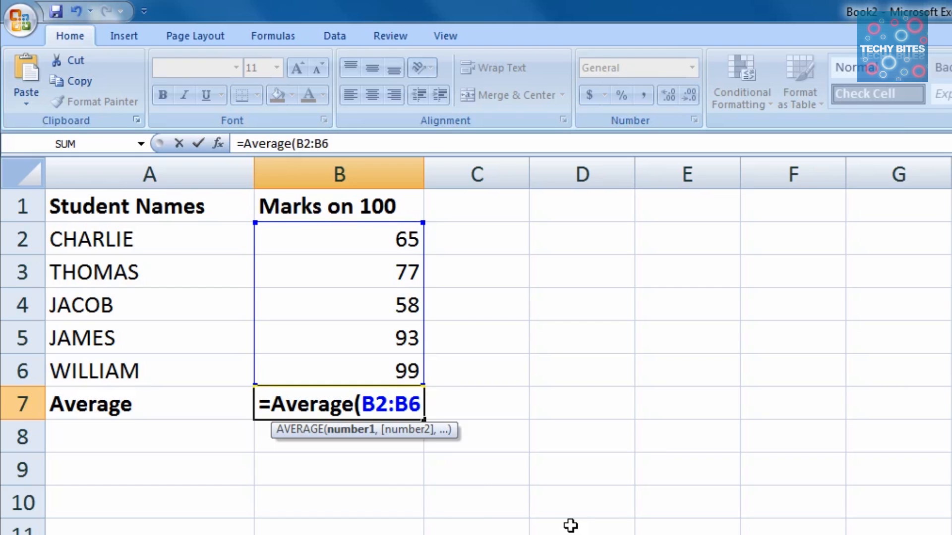
text())
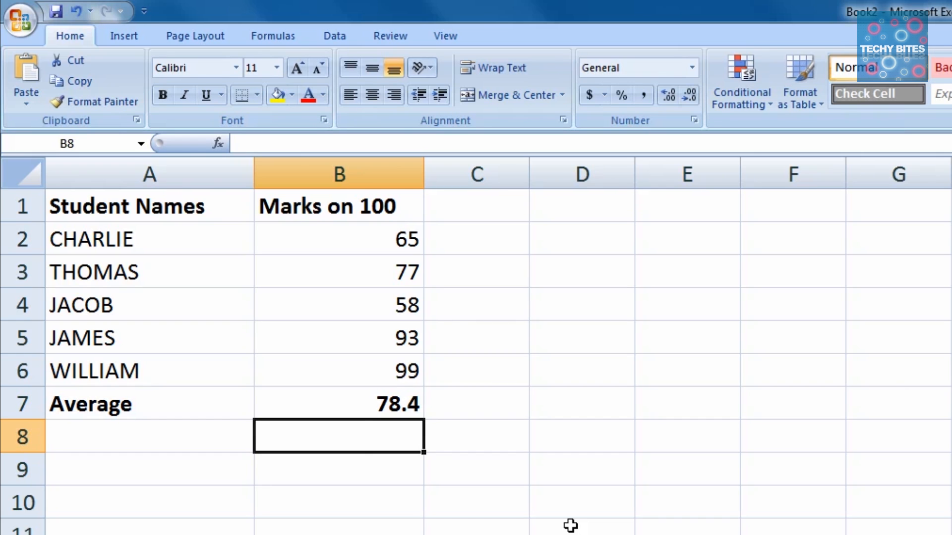
click(339, 404)
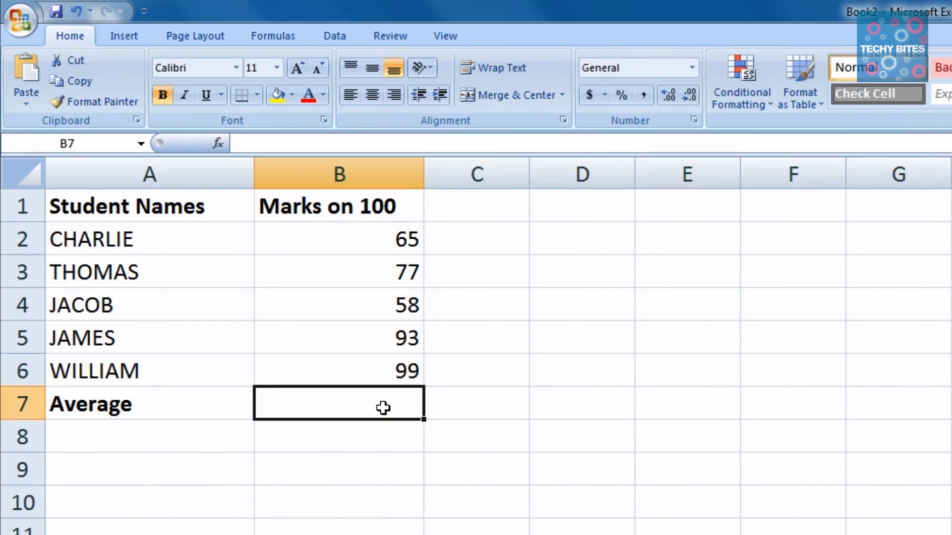
Step: Type =AVERAGE(B2:B6,150) in B7 to include the extra value 150
text(=)
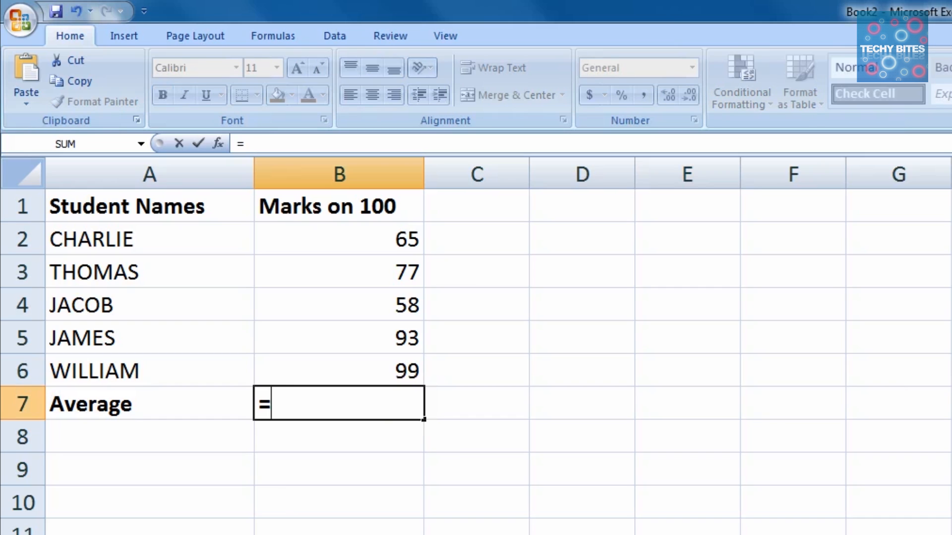
text(Av)
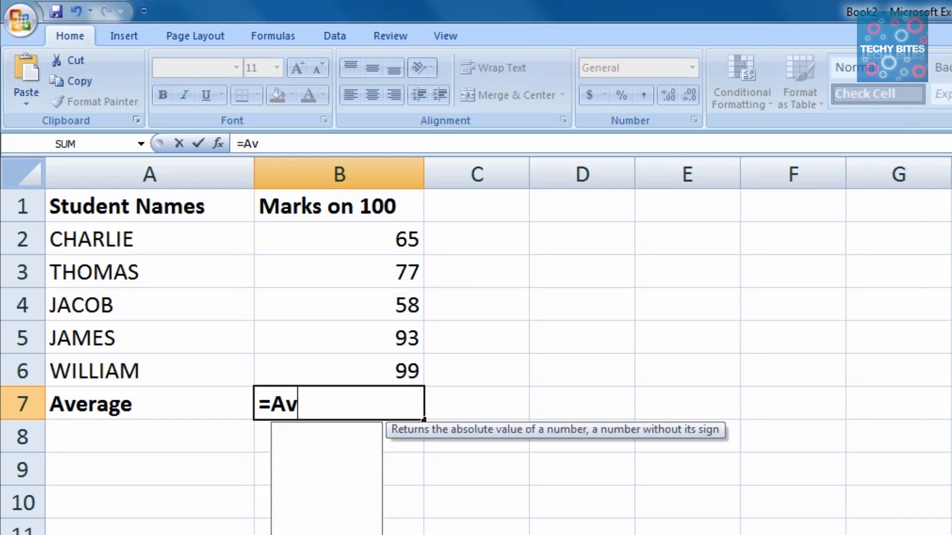
text(erage()
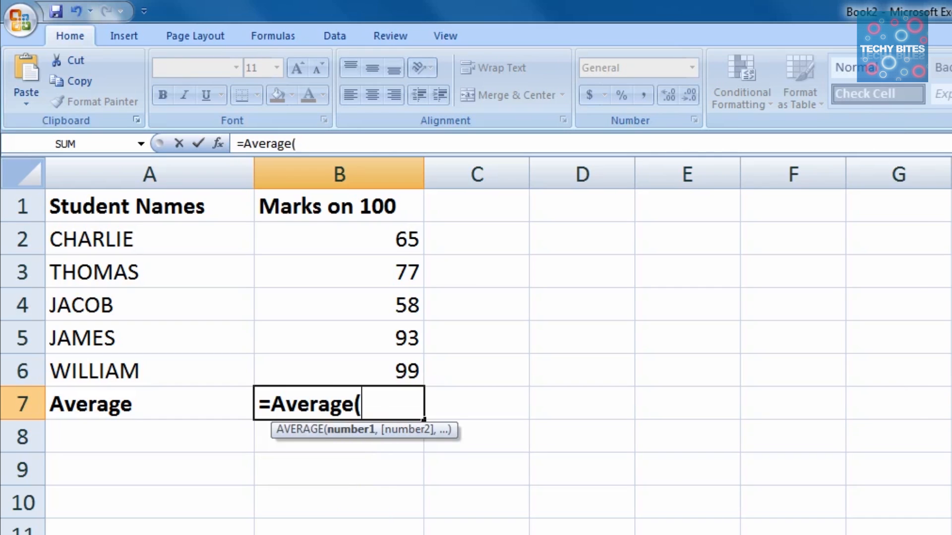
text(B2:B)
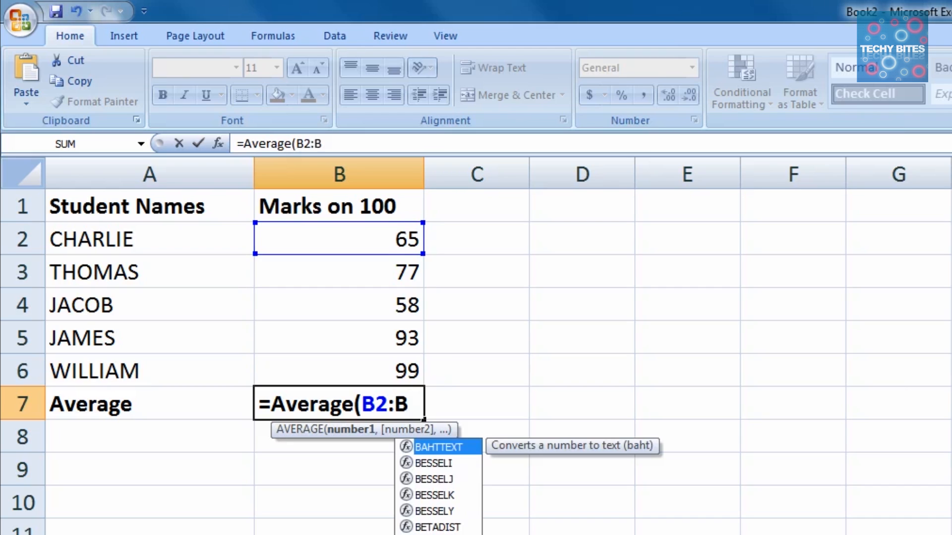
text(6,)
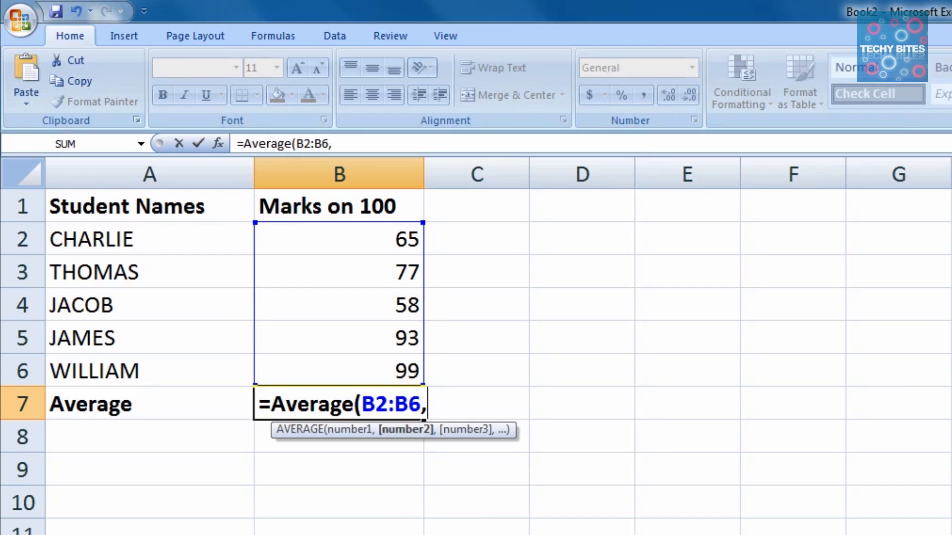
text(150))
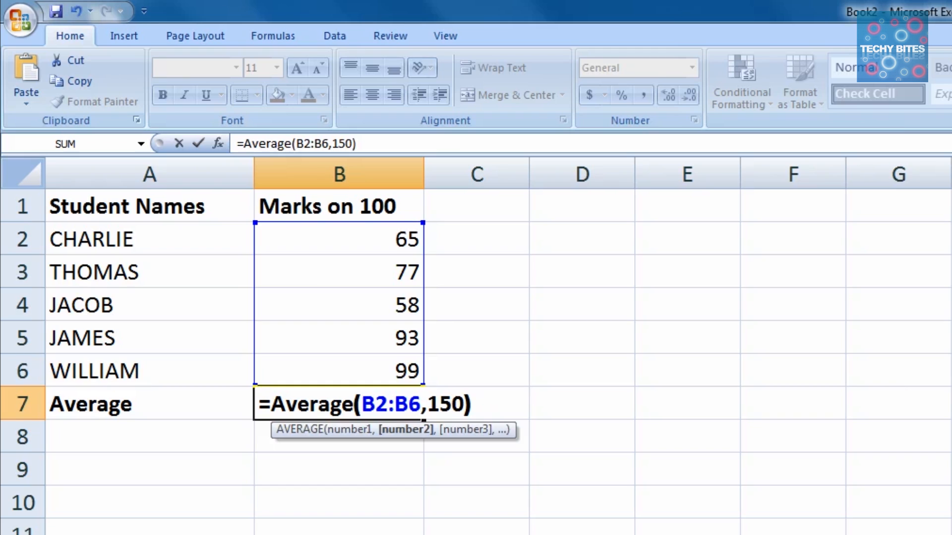